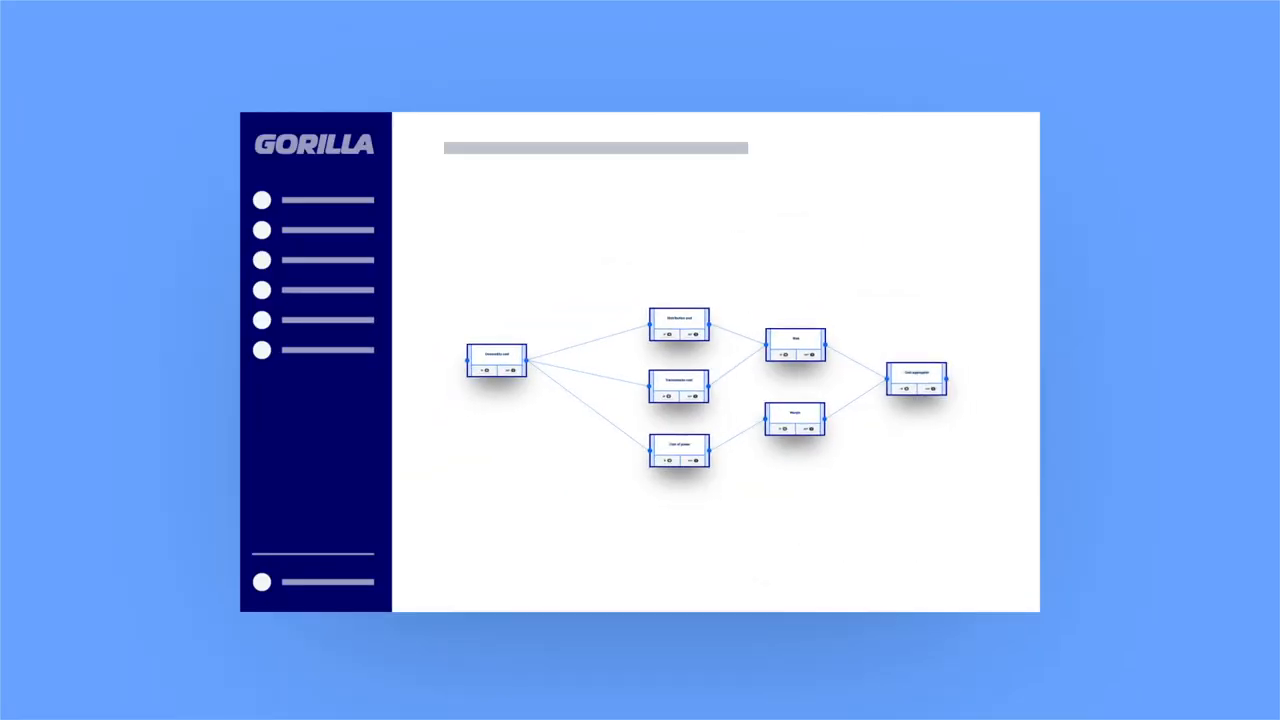
Select the Commodity cost node so its Inputs panel shows tables and curves, hierarchy and single values
{"action": "left_click", "coordinate": [496, 360]}
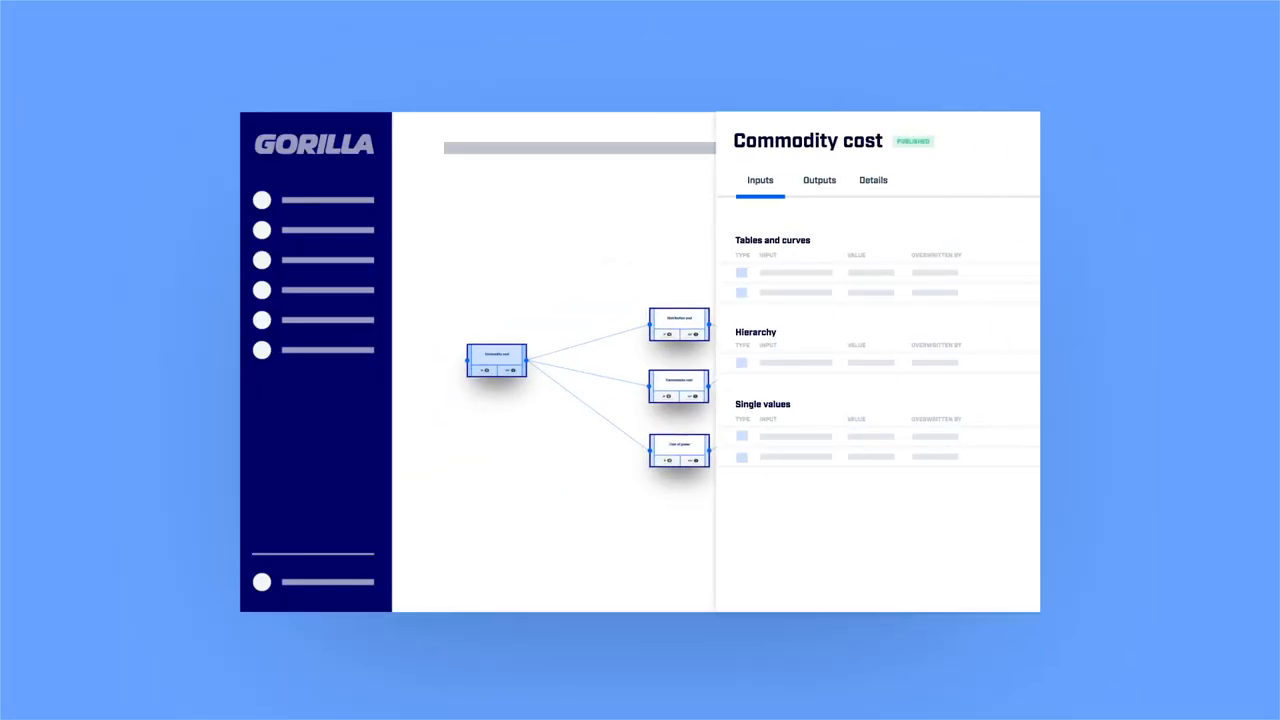